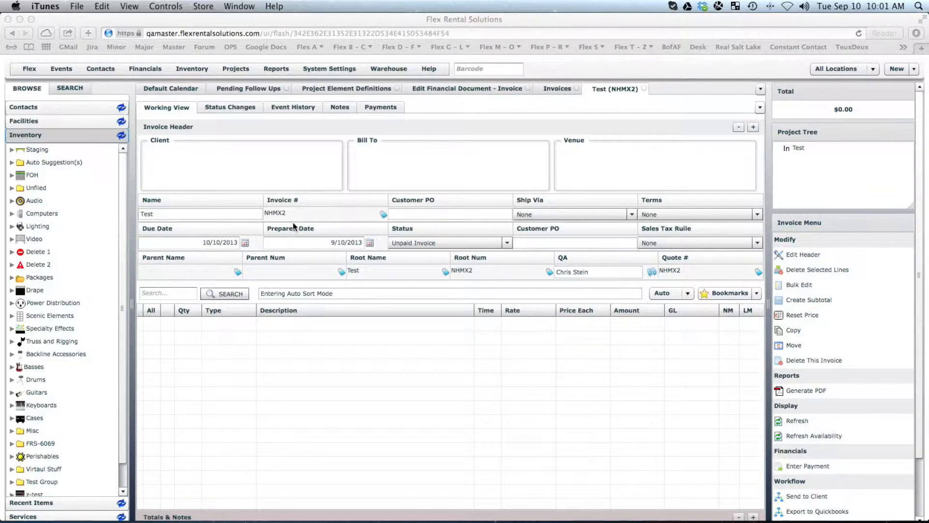
mouse_move(9, 291)
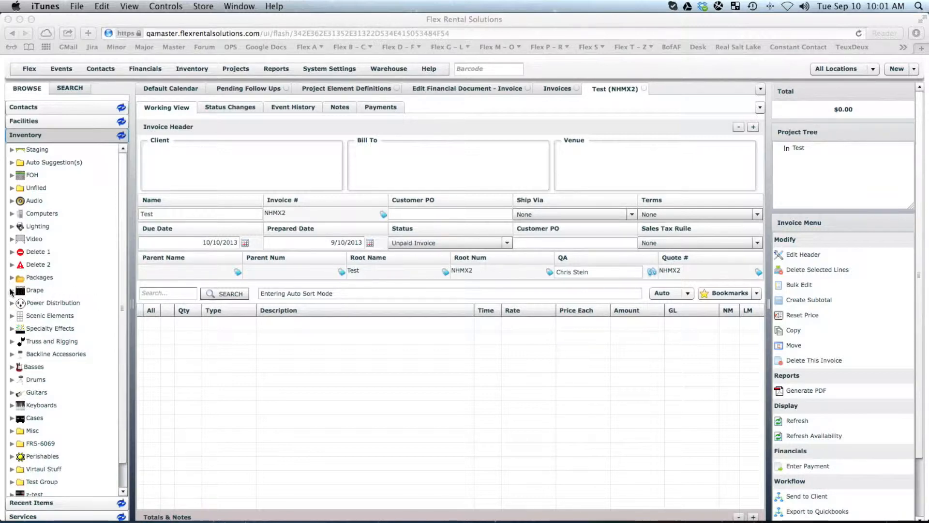
- Add 100 Linear Ft. of 18' Tall Black Pipe and Drape and accept the suggested drape, base, crossbar and upright parts
click(11, 289)
text(100)
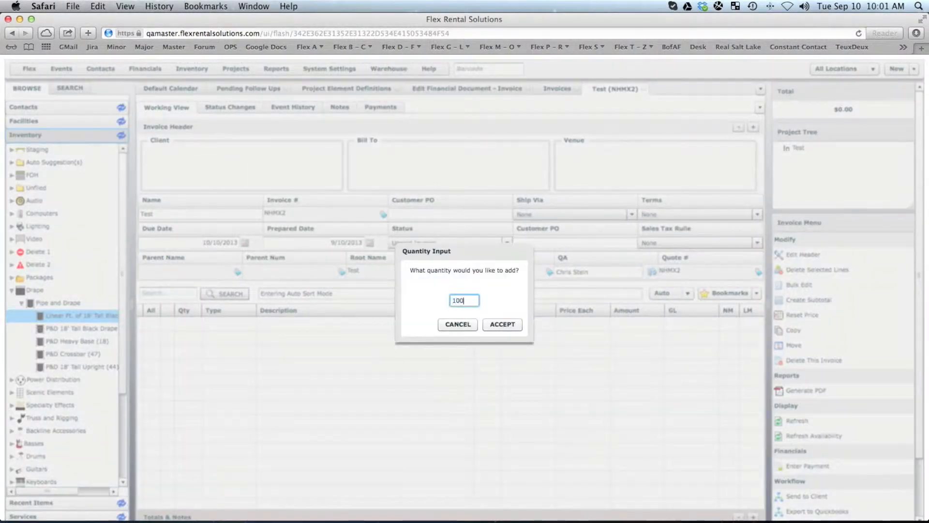
click(501, 324)
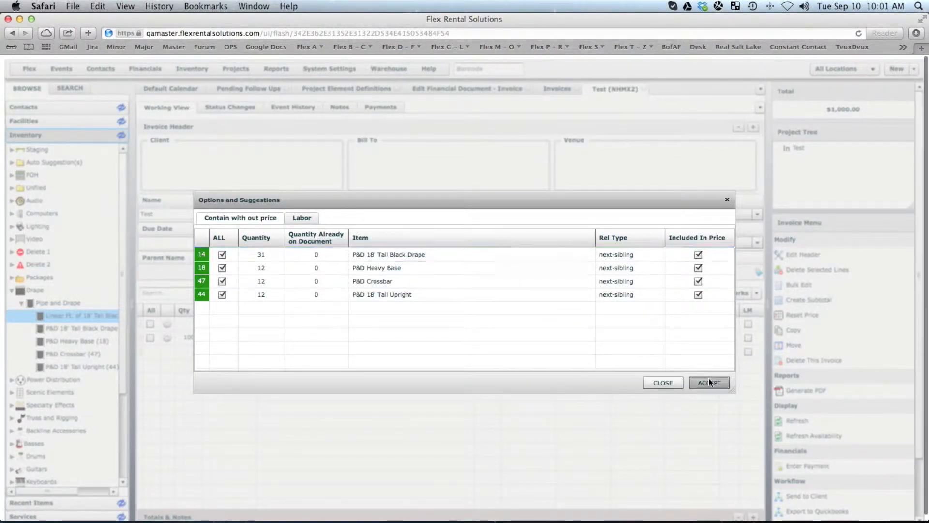
click(709, 382)
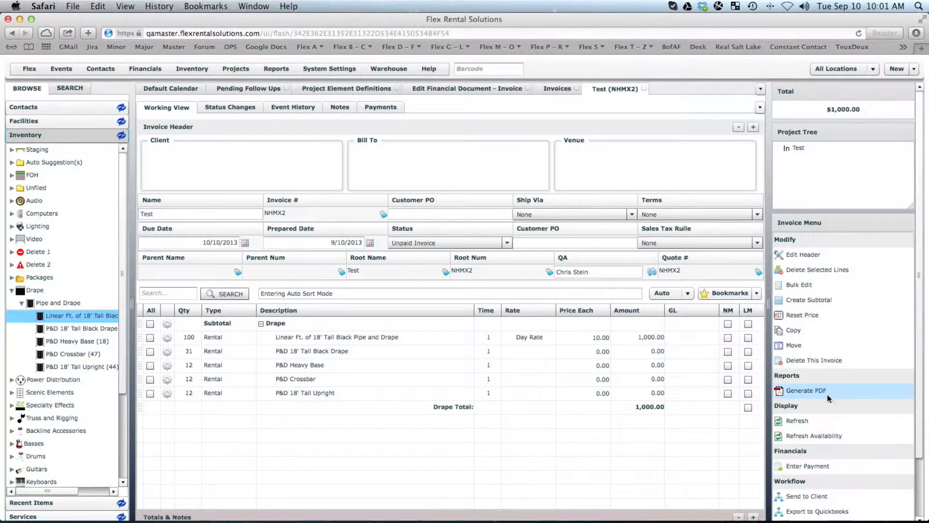
- Generate the invoice NHMX2 PDF and view it in Preview, where a barcode prints beneath the Invoice title
click(807, 390)
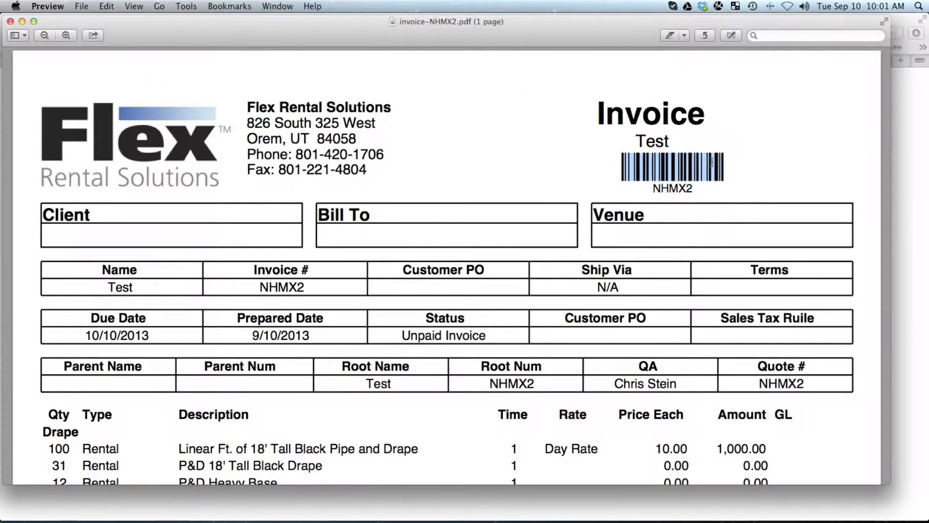
double_click(672, 189)
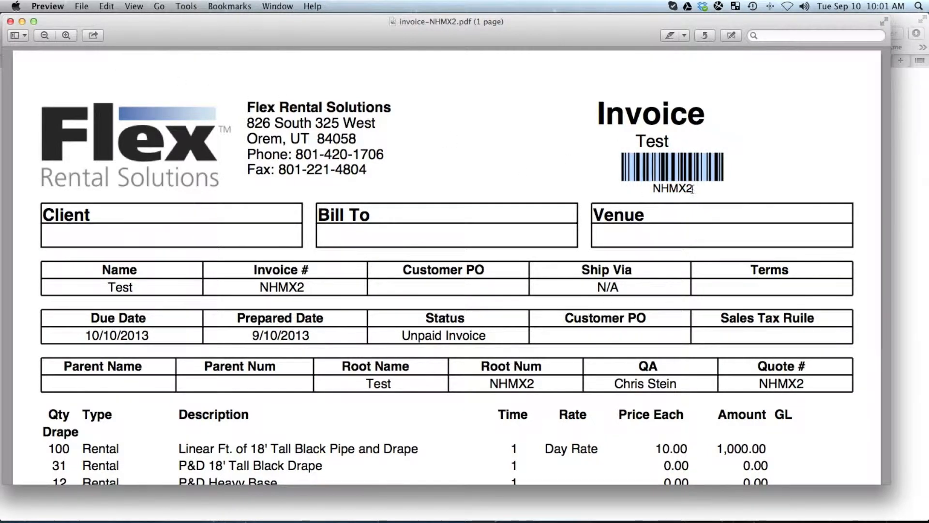
double_click(670, 189)
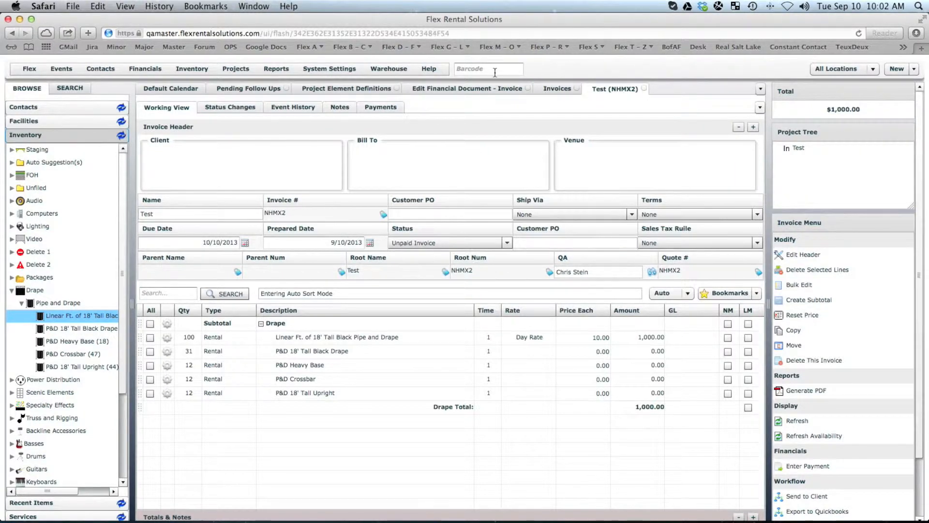
click(488, 69)
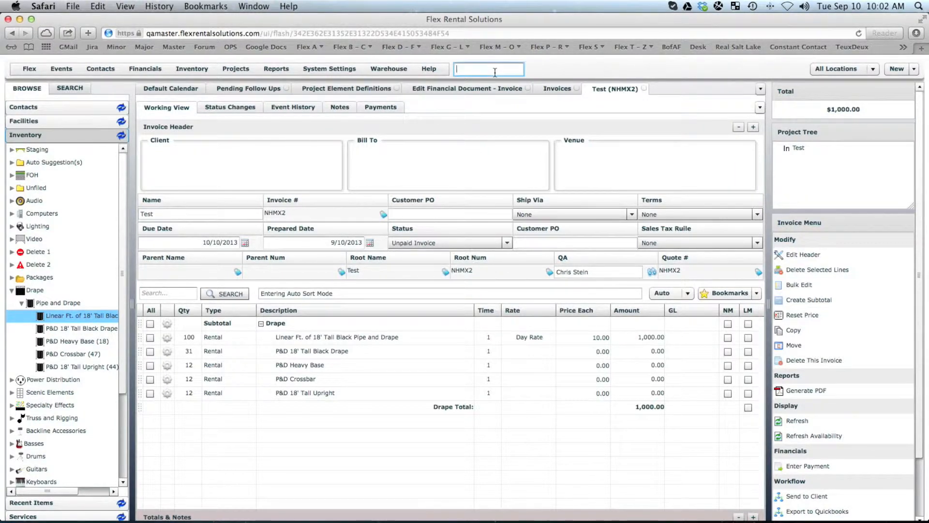
text(NHMX2)
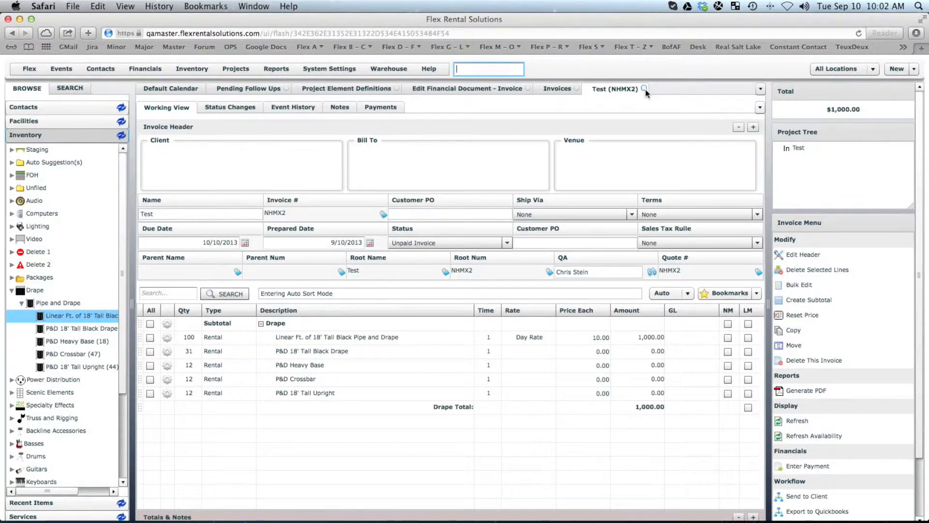
click(558, 88)
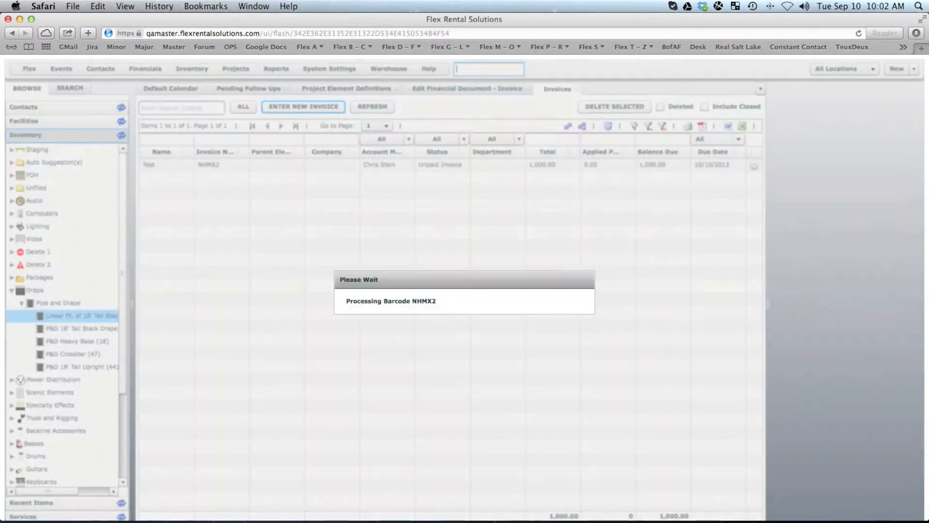
double_click(149, 164)
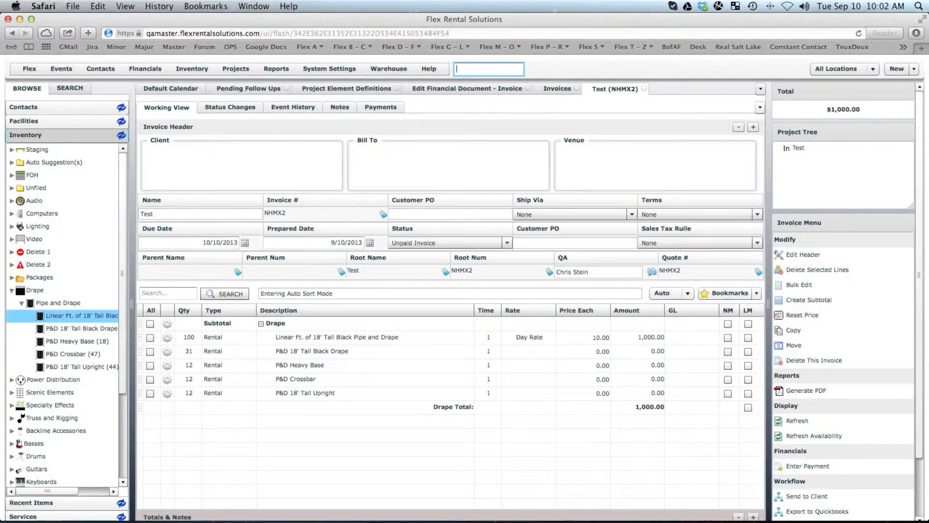
click(236, 68)
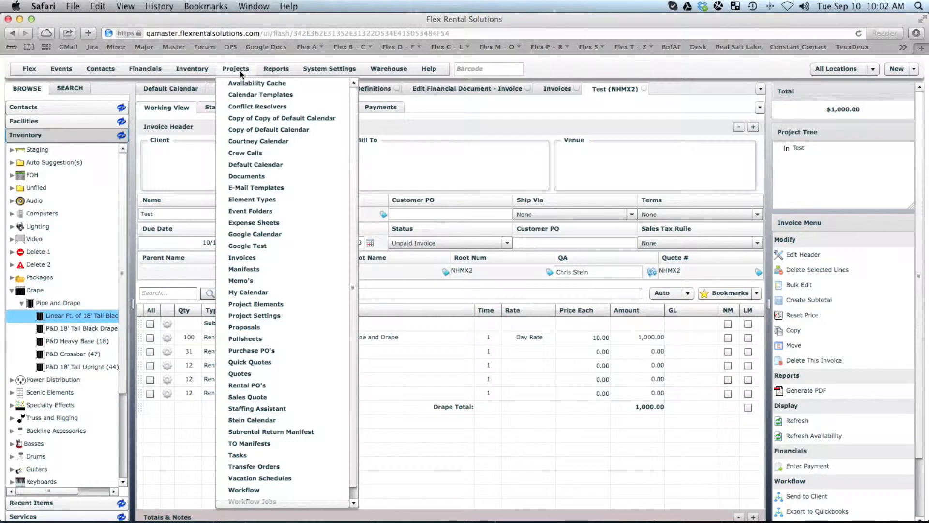
mouse_move(239, 374)
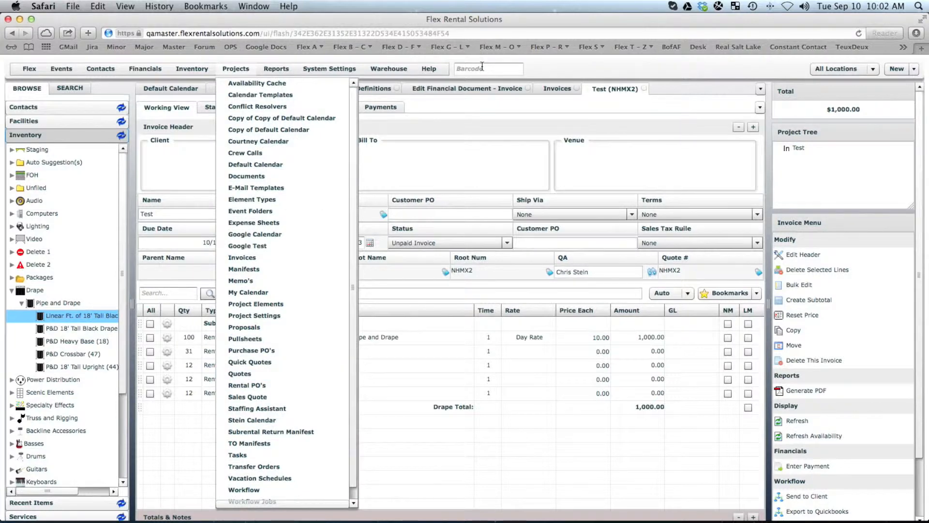
text(13)
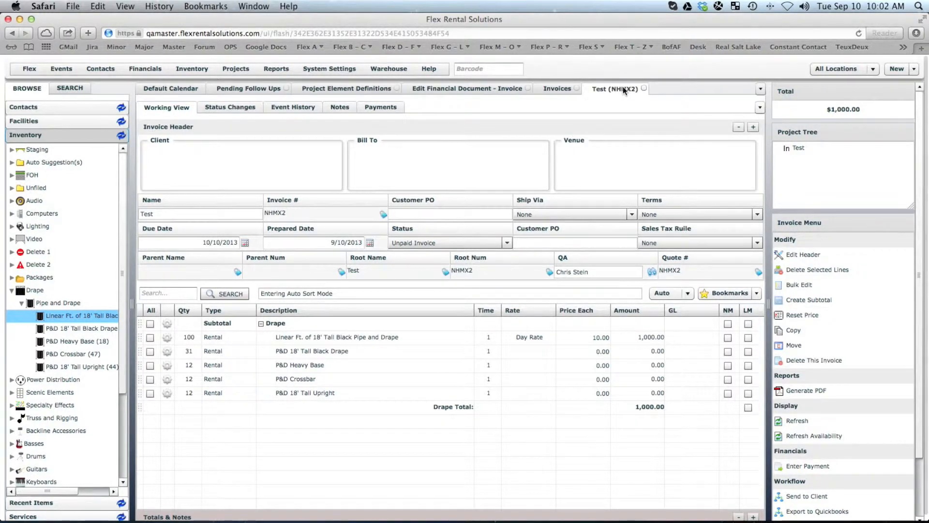
mouse_move(601, 95)
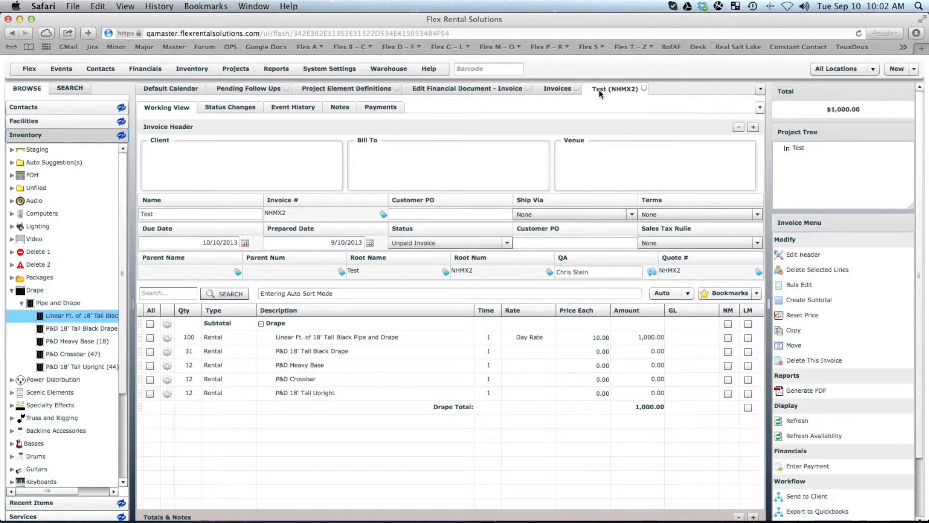
mouse_move(600, 101)
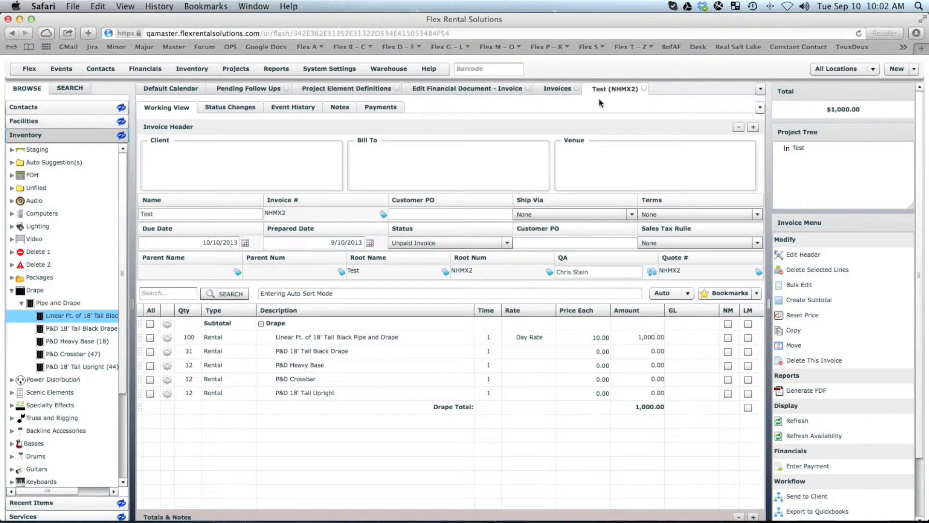
click(236, 68)
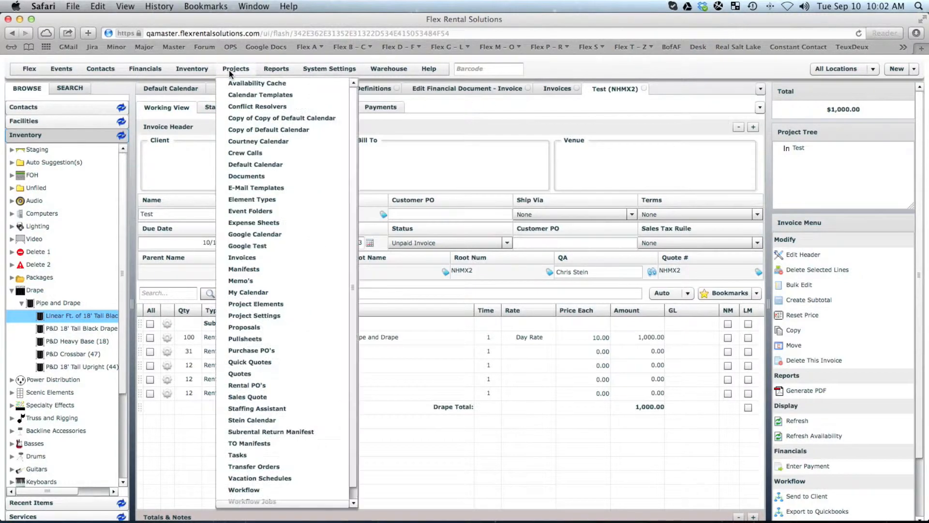
- Open the Invoice element definition from Project Elements to reach its Working View configuration
click(255, 303)
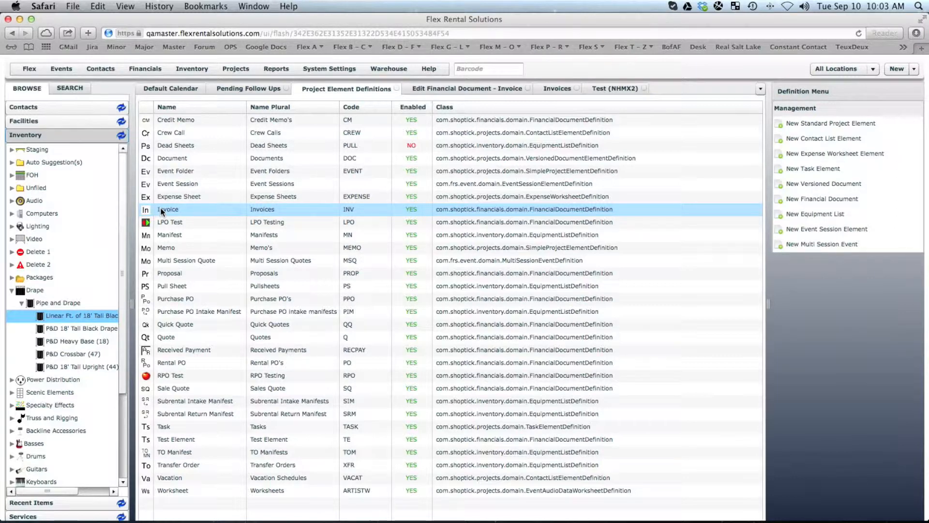
double_click(168, 209)
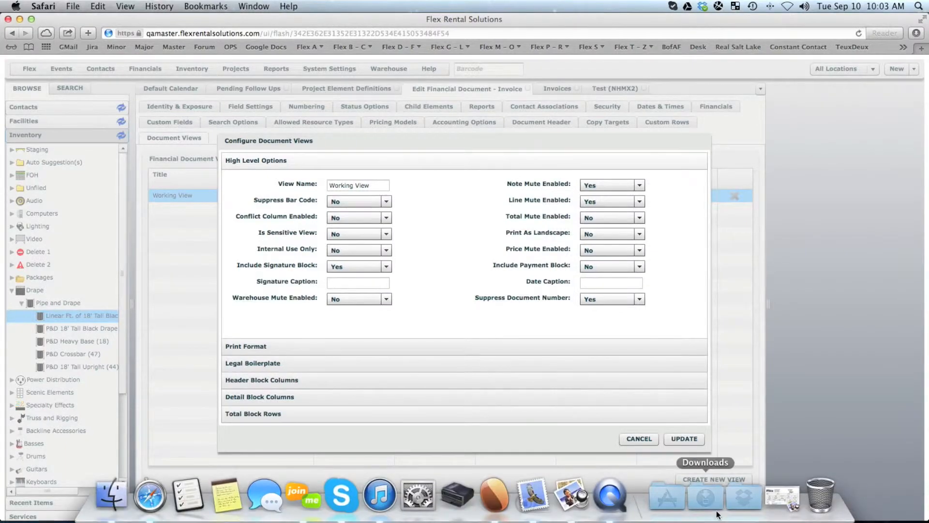
- Set the Invoice Working View's Suppress Bar Code to Yes, update it, and return to the Test (NHMX2) invoice
click(704, 495)
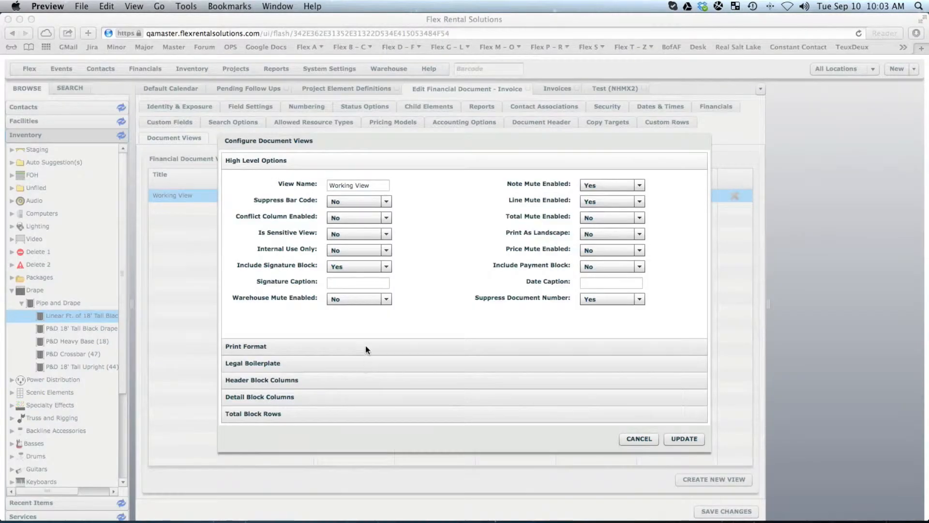
click(359, 201)
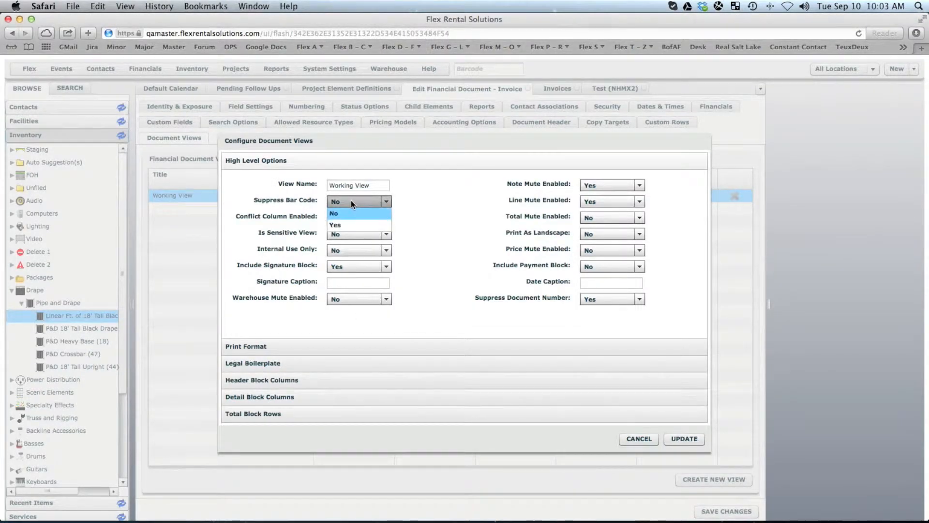
click(335, 224)
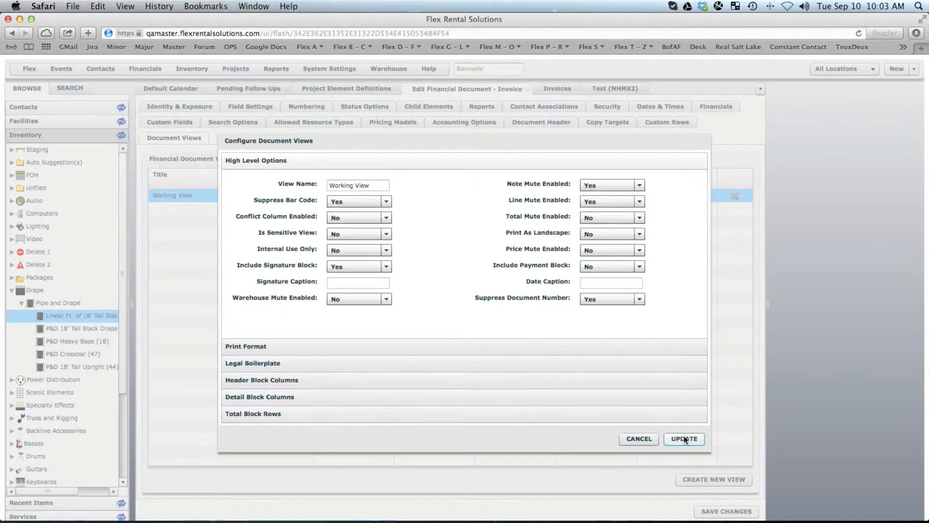
click(683, 439)
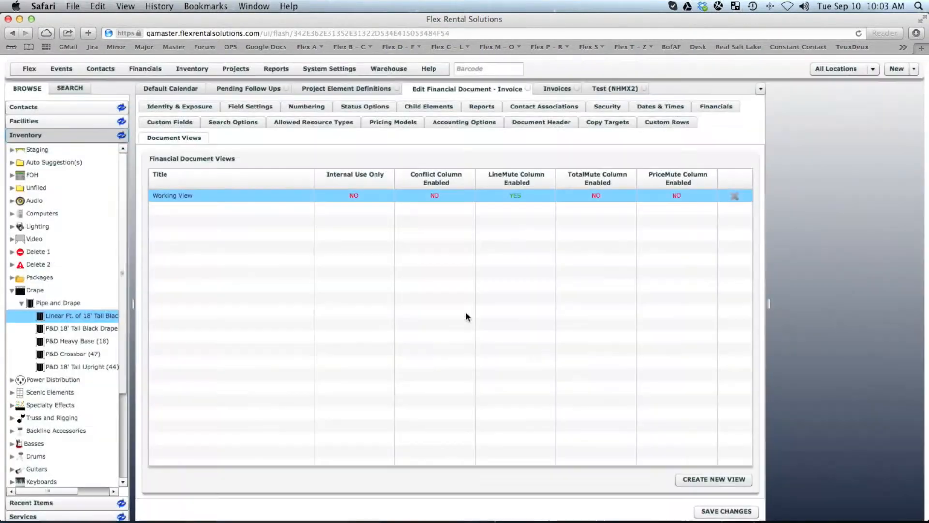
click(615, 88)
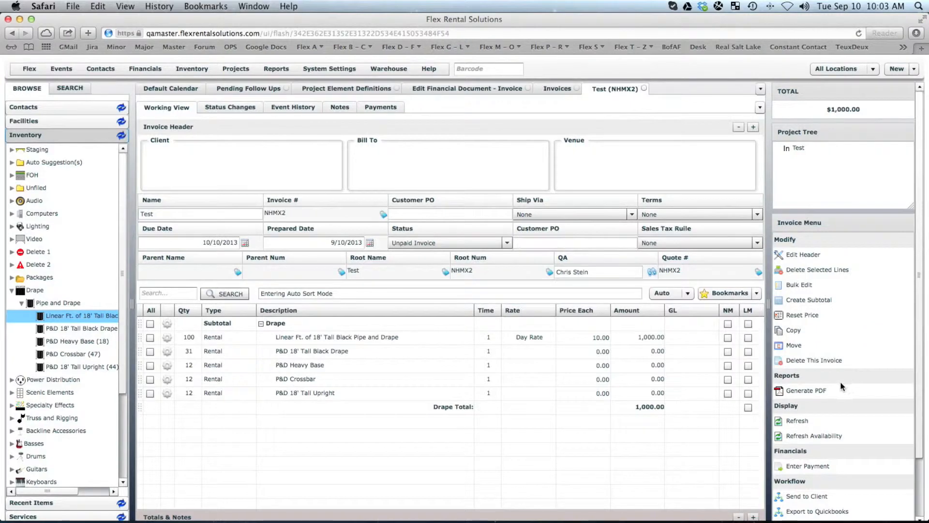
click(806, 391)
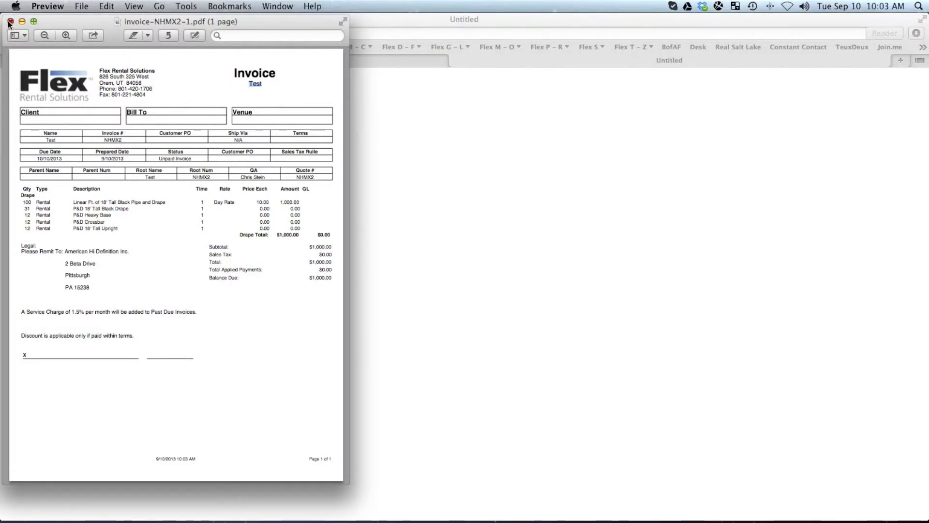
click(9, 23)
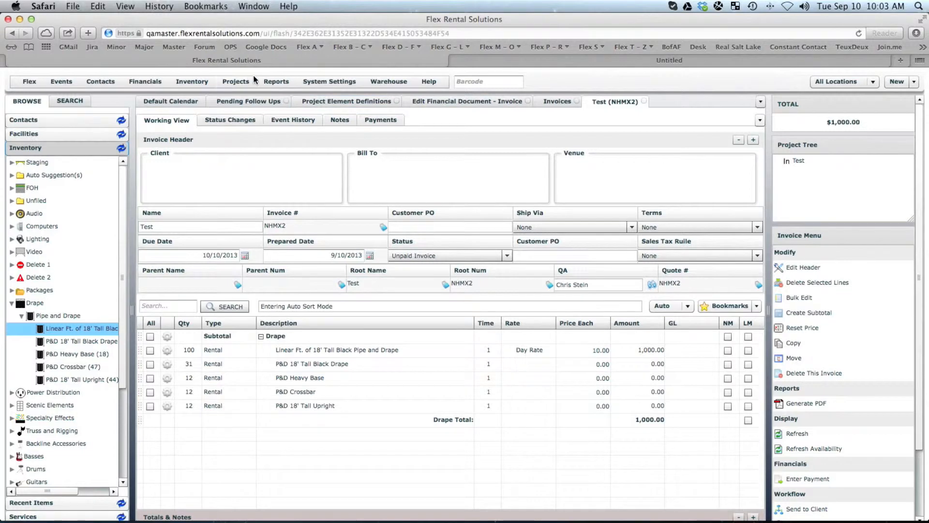
- Open the Quote element definition from Projects > Project Elements
click(236, 81)
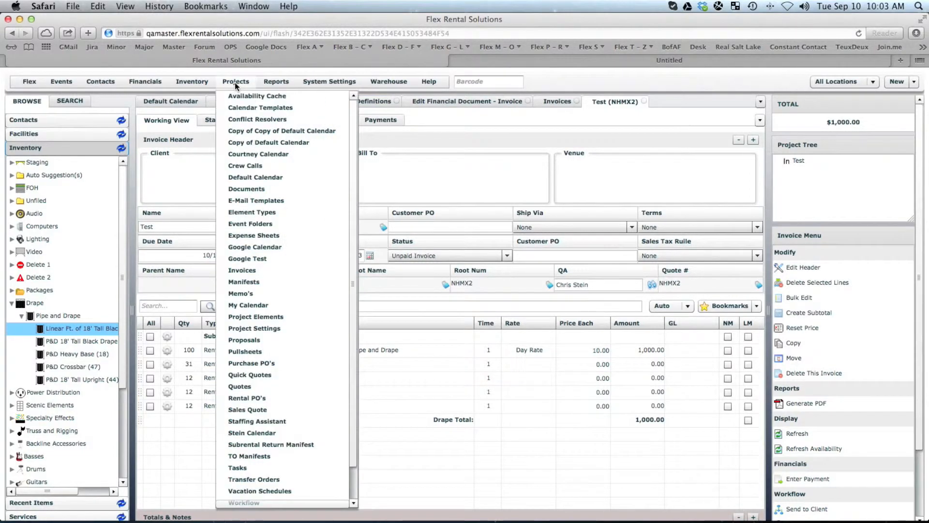
mouse_move(256, 316)
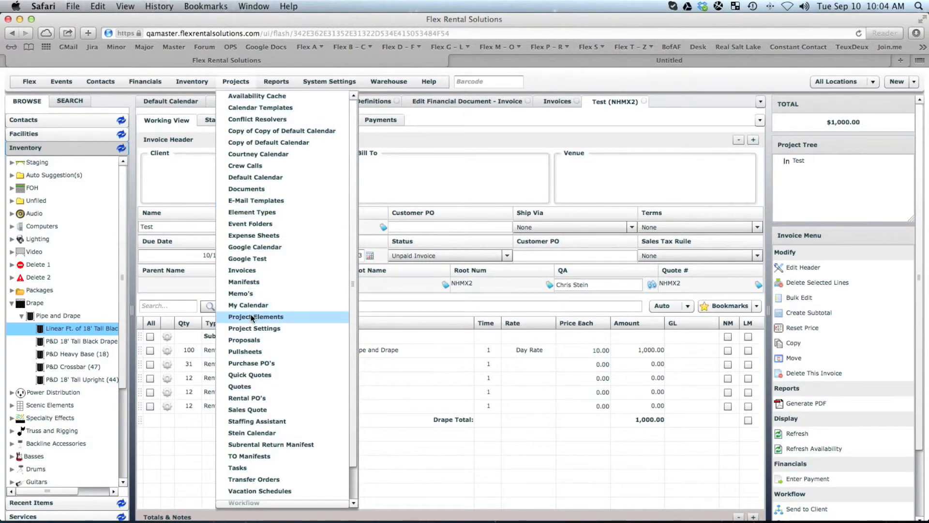
click(256, 316)
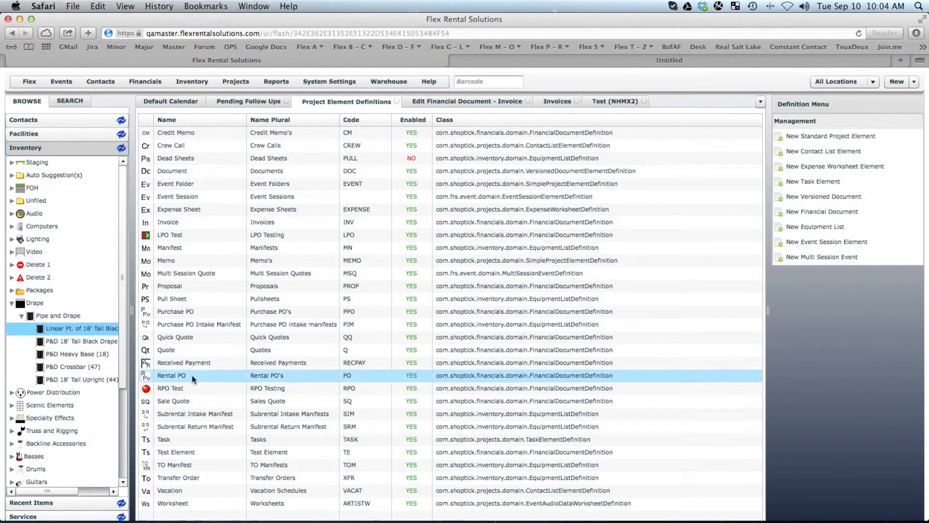
click(175, 310)
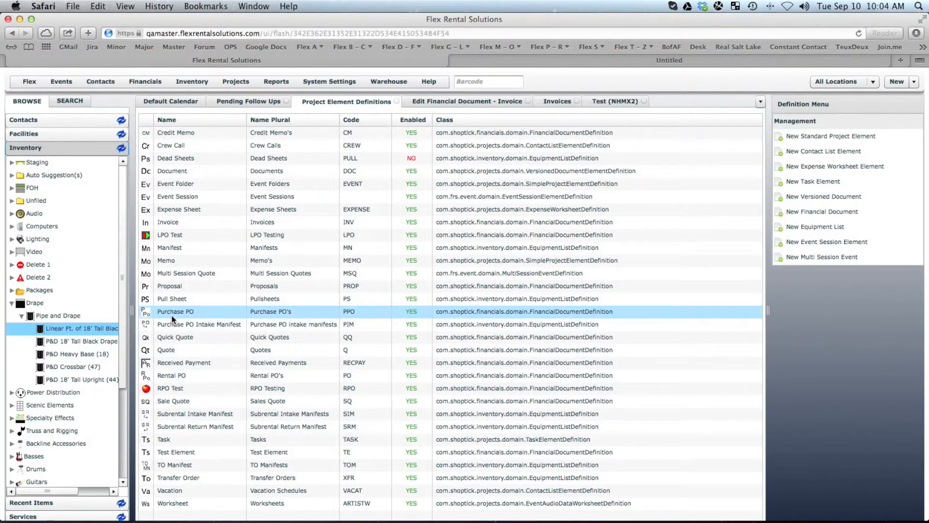
click(166, 349)
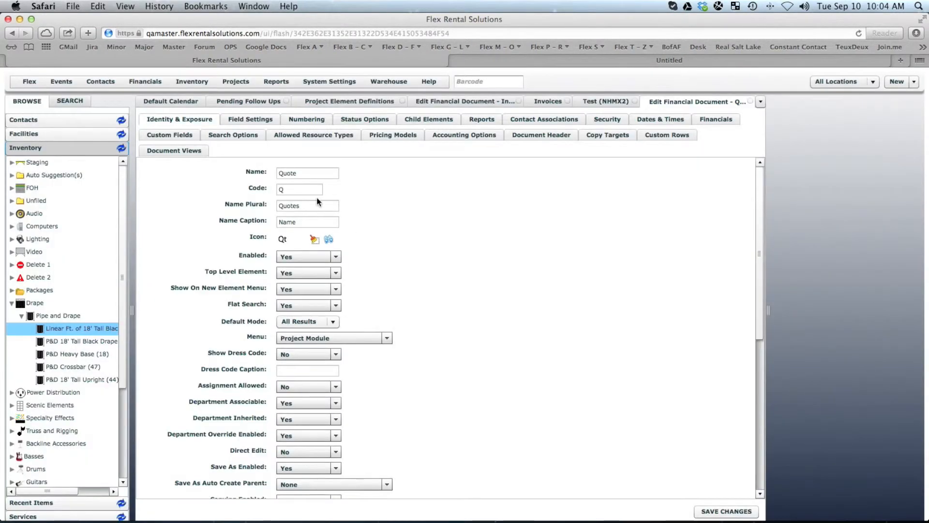
- Confirm the Quote Working View's Suppress Bar Code is already Yes and cancel without changes
click(173, 150)
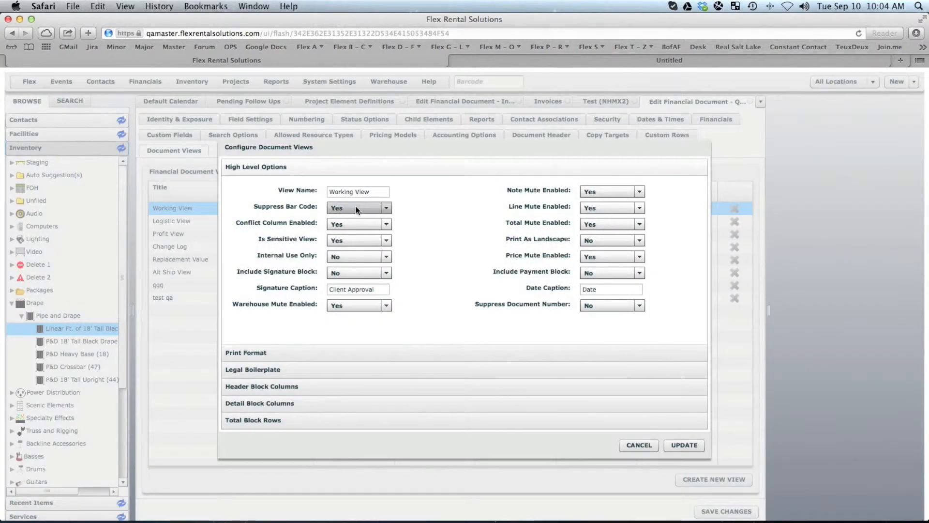
click(386, 207)
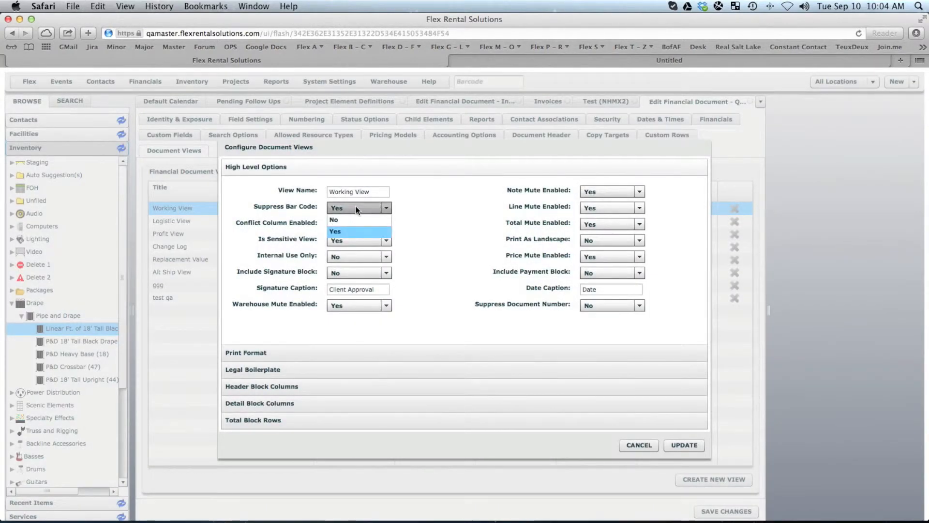
mouse_move(350, 219)
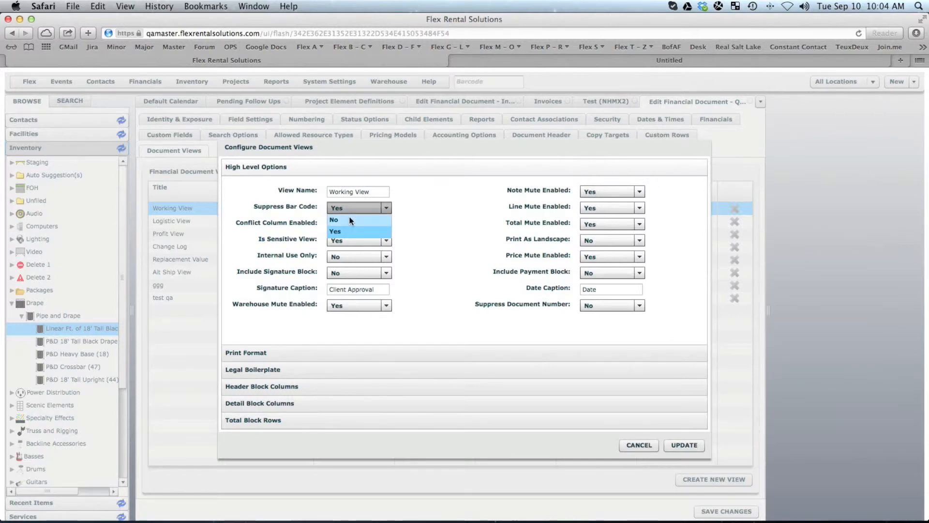
click(335, 231)
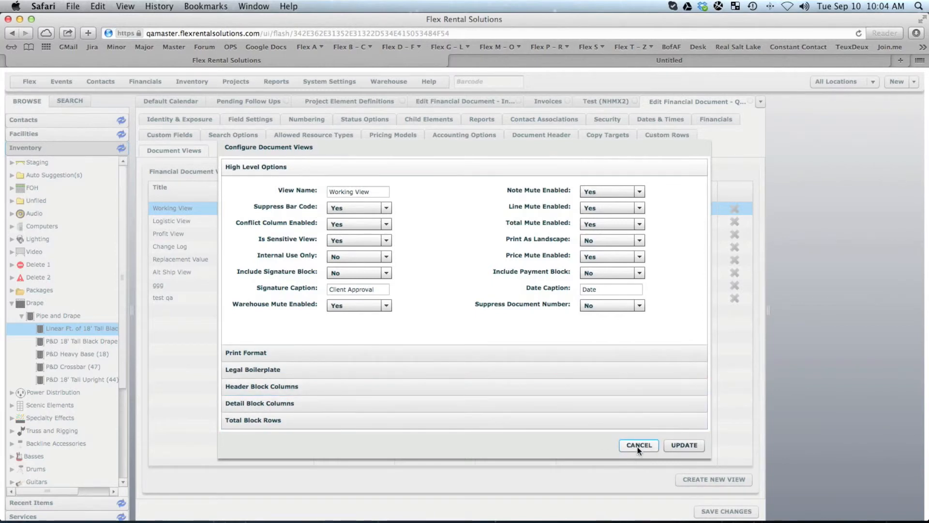
click(638, 445)
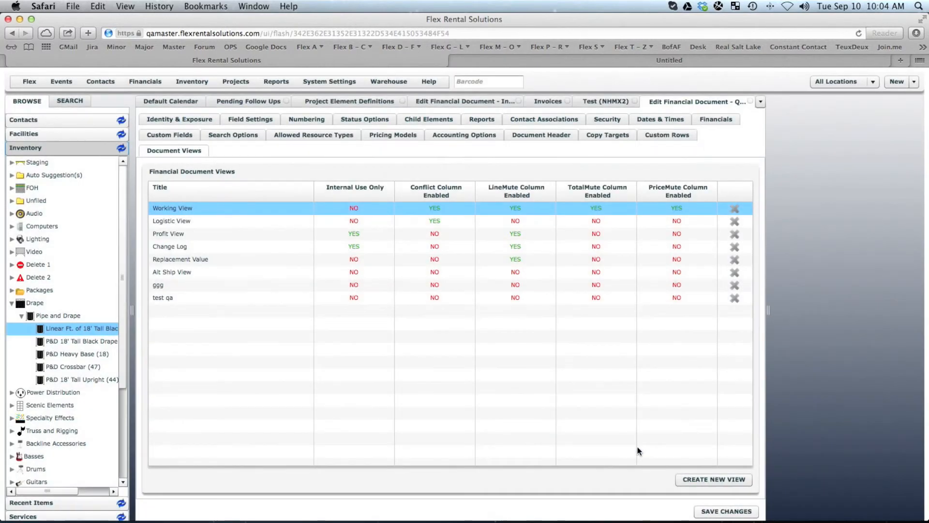